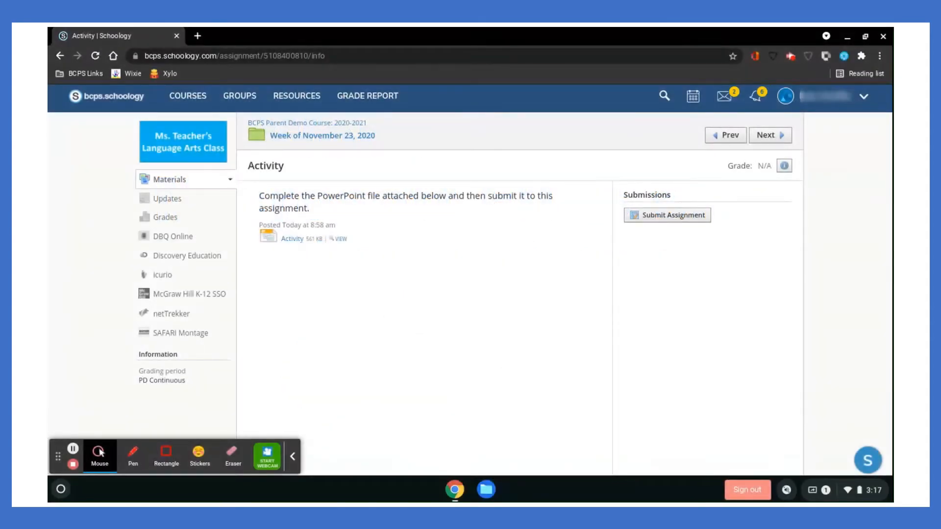
{"action": "mouse_move", "coordinate": [304, 256]}
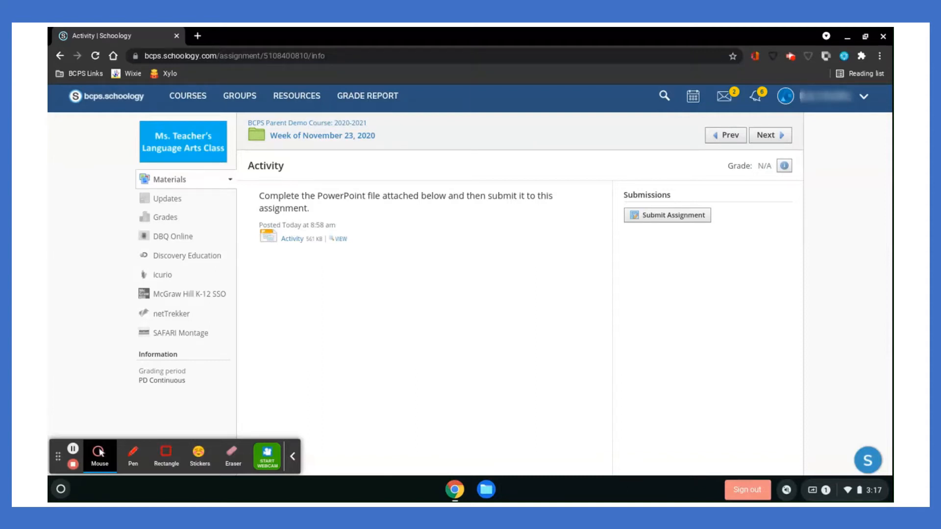
{"action": "mouse_move", "coordinate": [295, 243]}
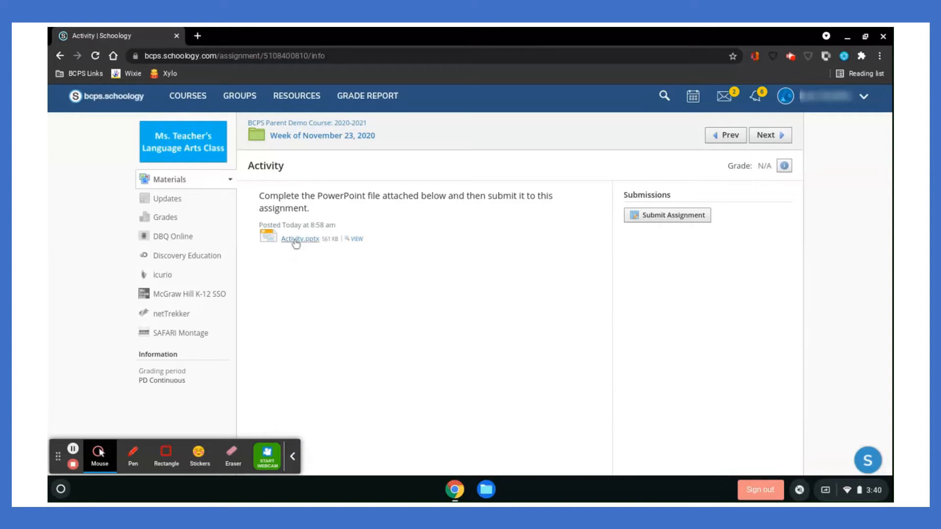
- Download Activity.pptx from the Schoology assignment, then reach OneDrive through BCPS Links > Apps Portal
{"action": "left_click", "coordinate": [300, 238]}
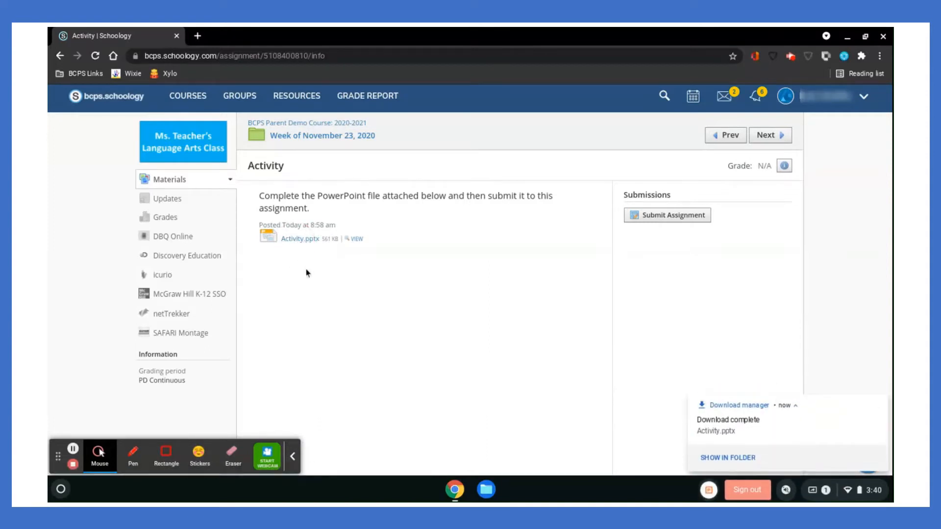
{"action": "mouse_move", "coordinate": [724, 410]}
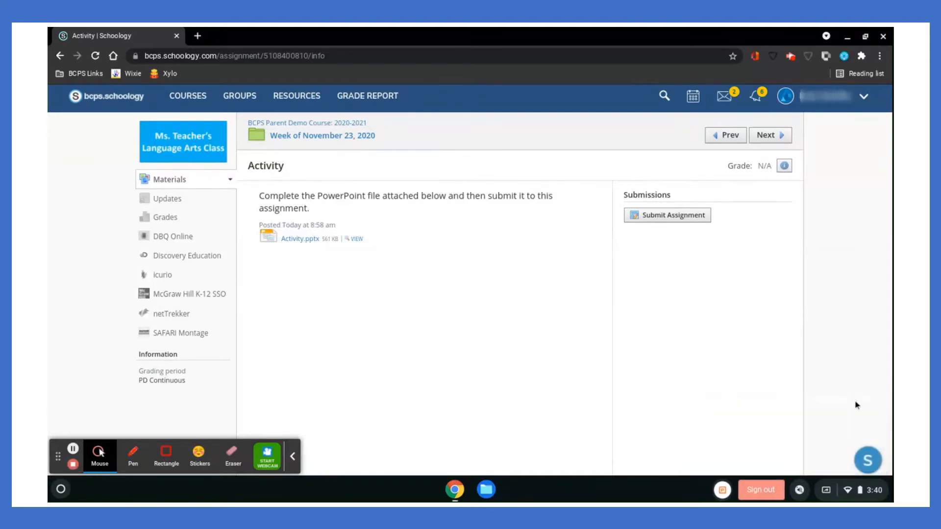
{"action": "mouse_move", "coordinate": [351, 273]}
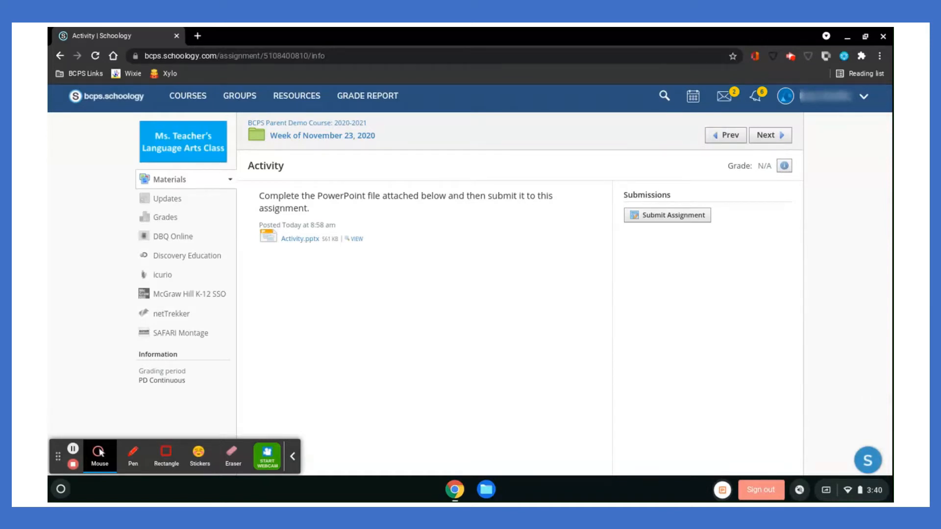
{"action": "mouse_move", "coordinate": [202, 49]}
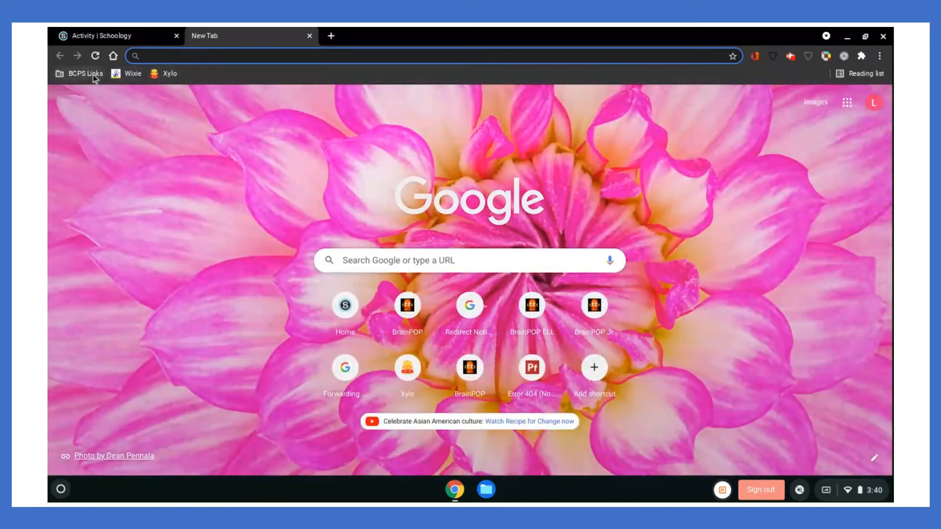
{"action": "left_click", "coordinate": [84, 73]}
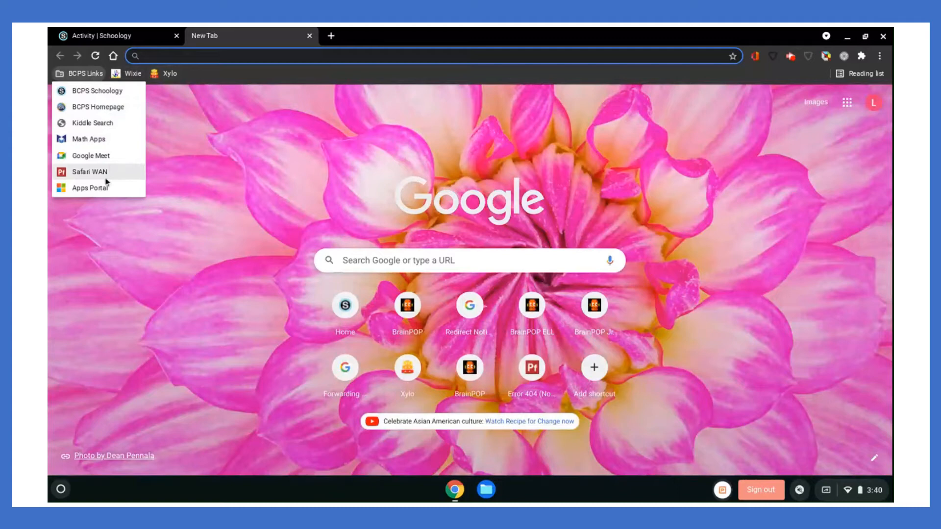
{"action": "mouse_move", "coordinate": [89, 187]}
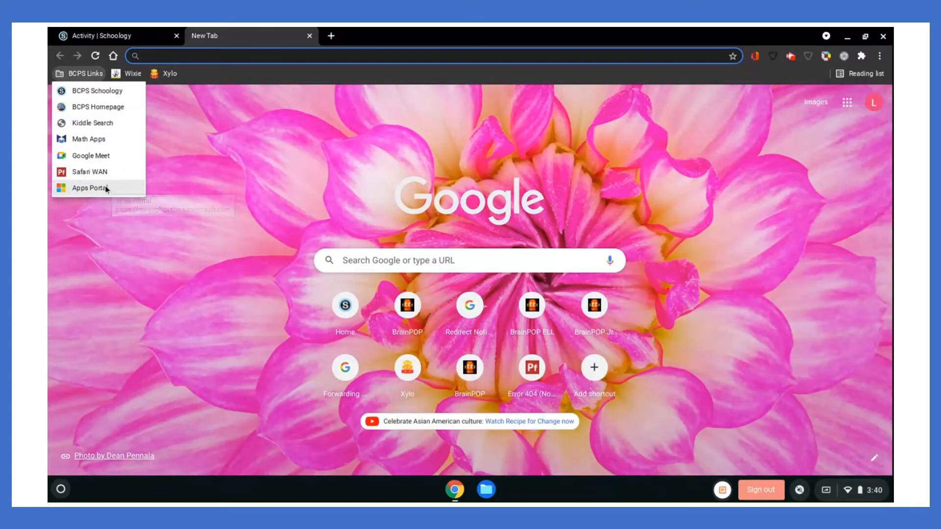
{"action": "left_click", "coordinate": [88, 188]}
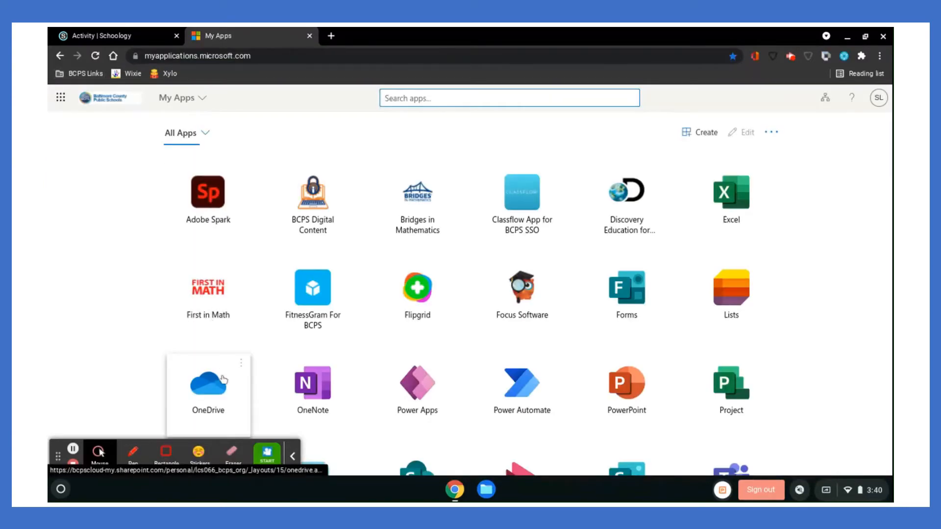
{"action": "left_click", "coordinate": [208, 378]}
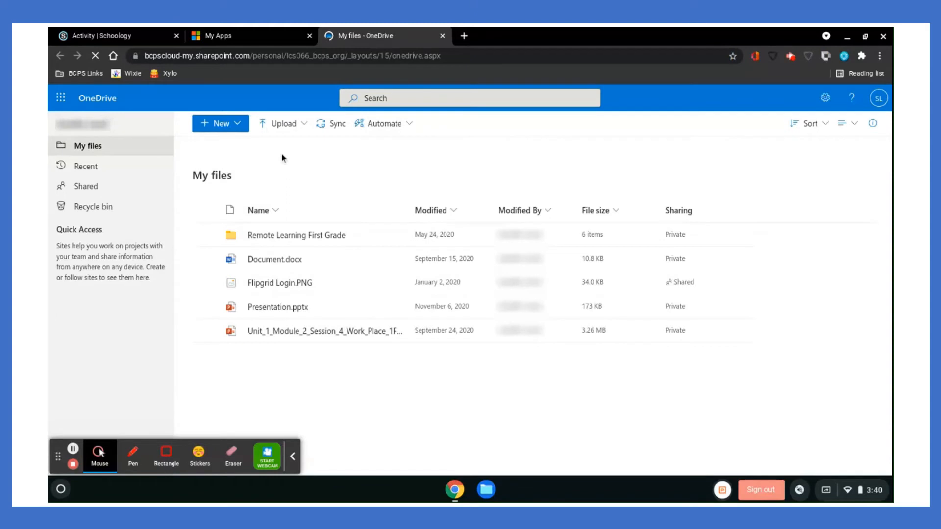
- Upload Activity.pptx from the Downloads folder to OneDrive's My files
{"action": "left_click", "coordinate": [283, 123]}
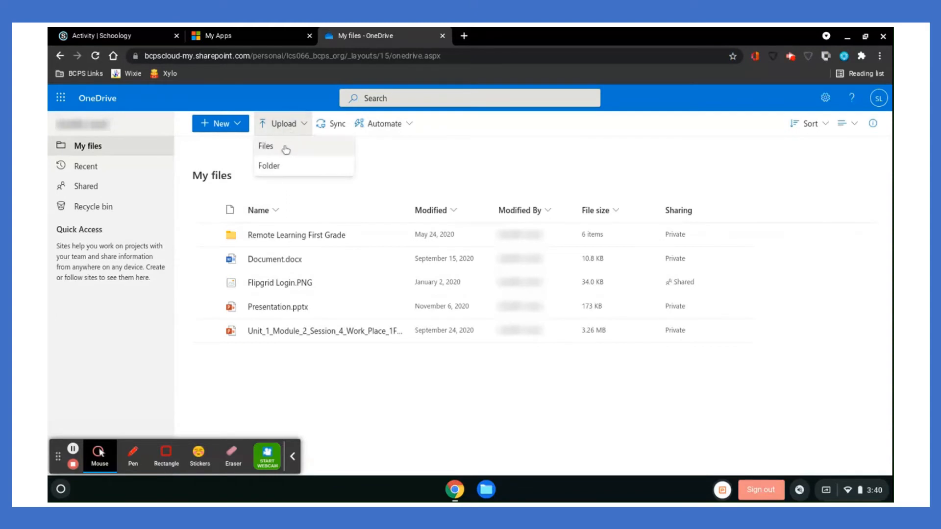
{"action": "left_click", "coordinate": [266, 146]}
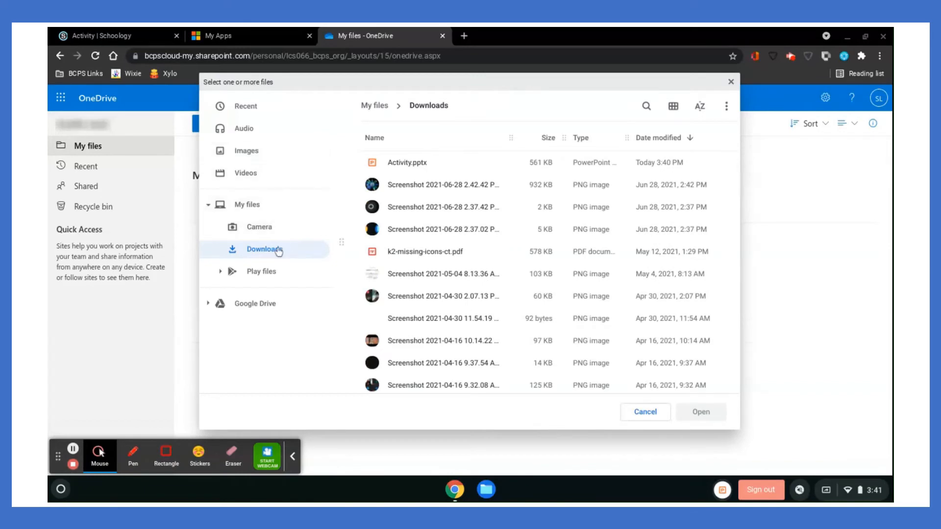
{"action": "mouse_move", "coordinate": [277, 253]}
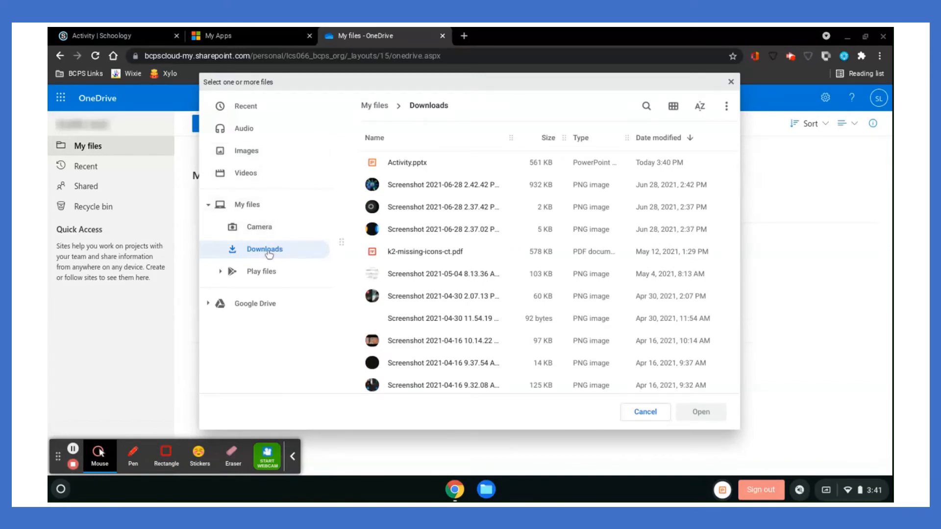
{"action": "mouse_move", "coordinate": [417, 171]}
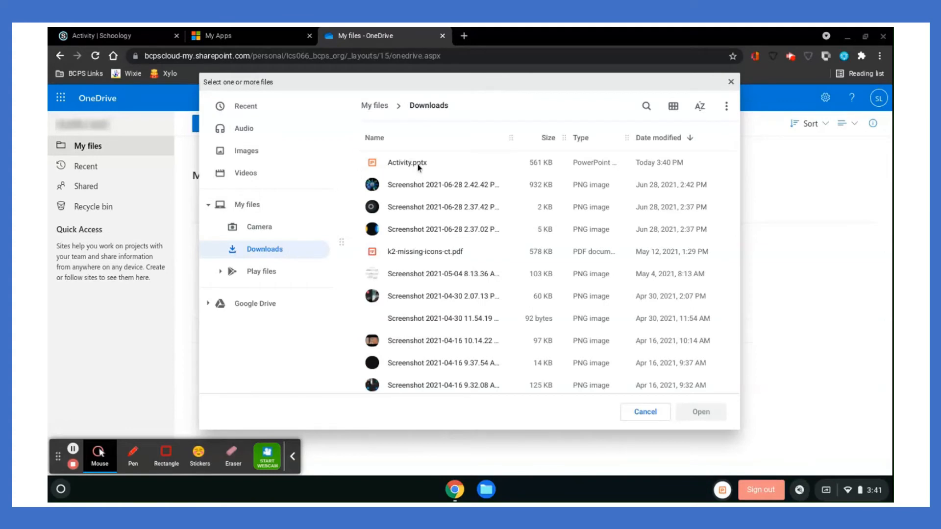
{"action": "left_click", "coordinate": [406, 163]}
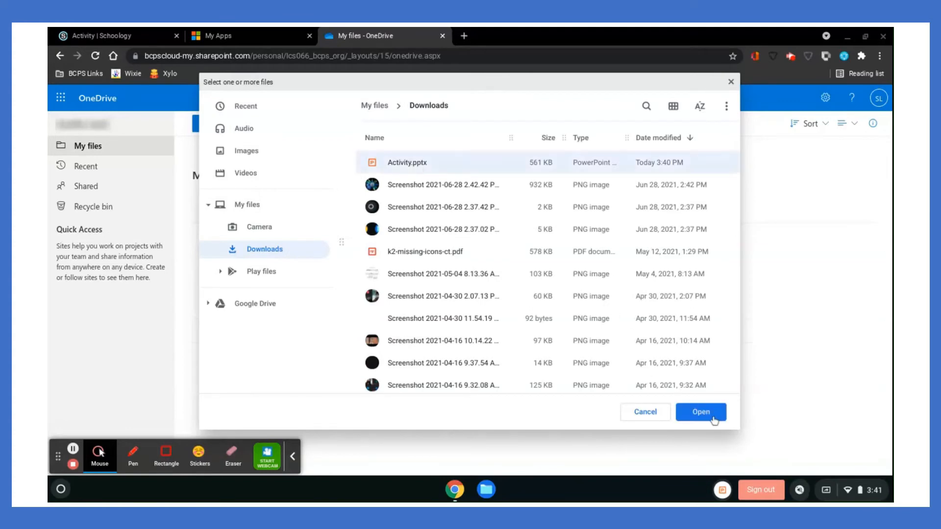
{"action": "left_click", "coordinate": [700, 412]}
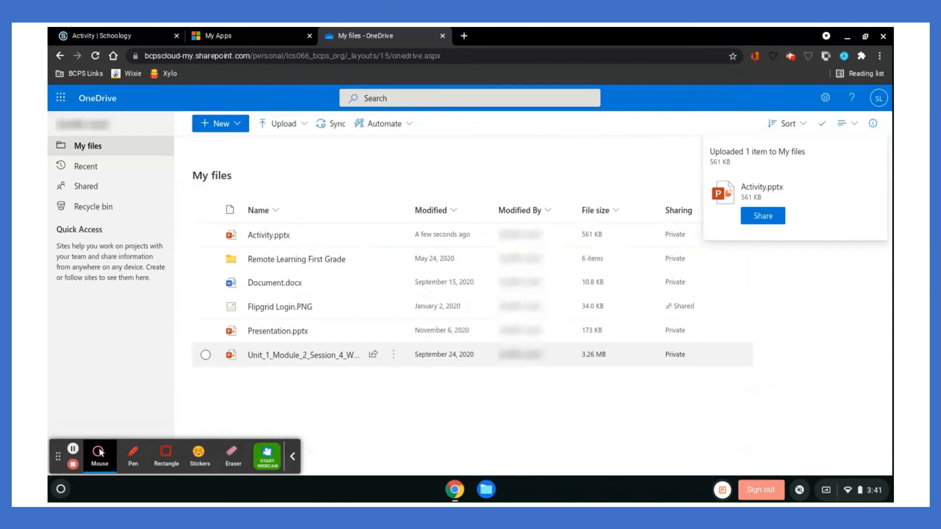
{"action": "mouse_move", "coordinate": [267, 248]}
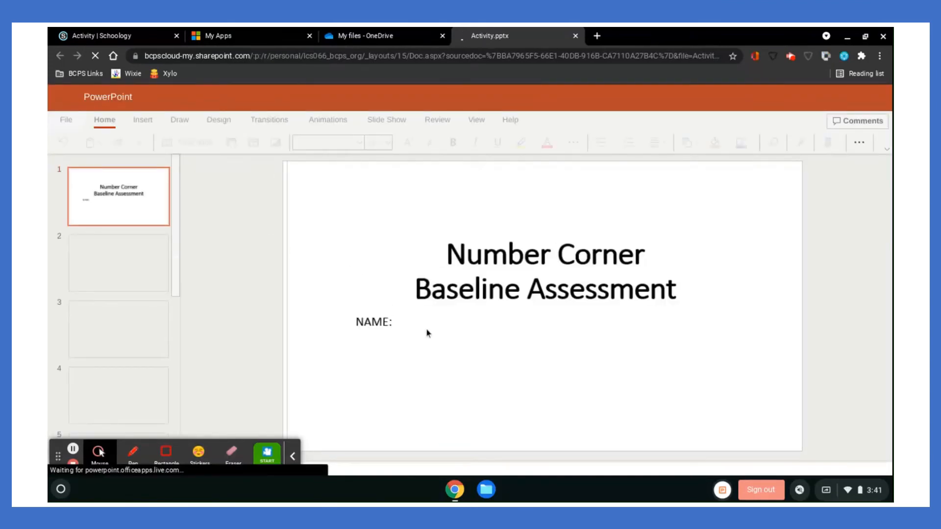
- Type 'Student' after NAME: in the title slide's text box
{"action": "left_click", "coordinate": [396, 322]}
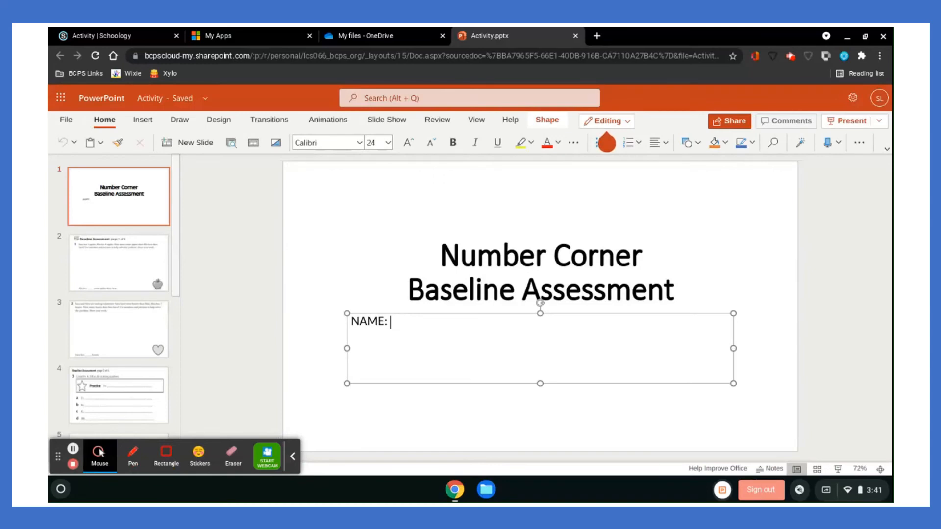
{"action": "type", "text": "Studen"}
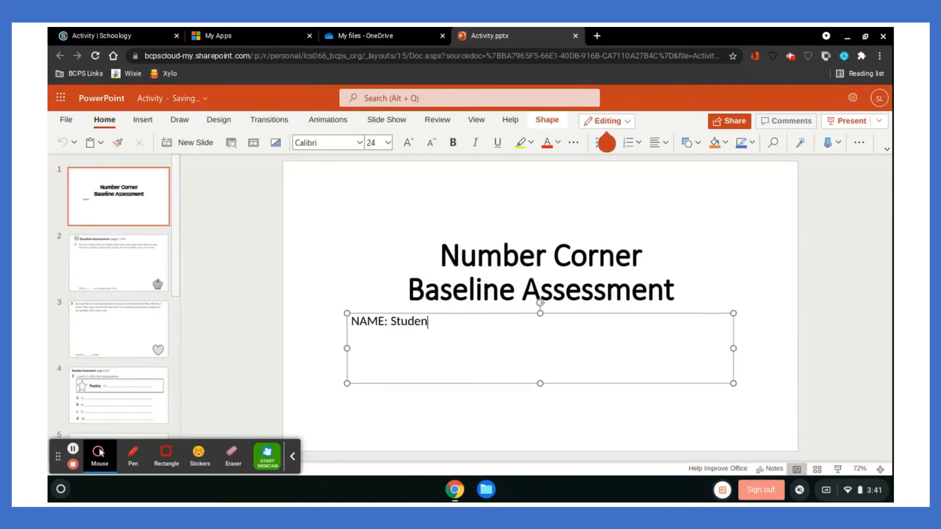
{"action": "type", "text": "t"}
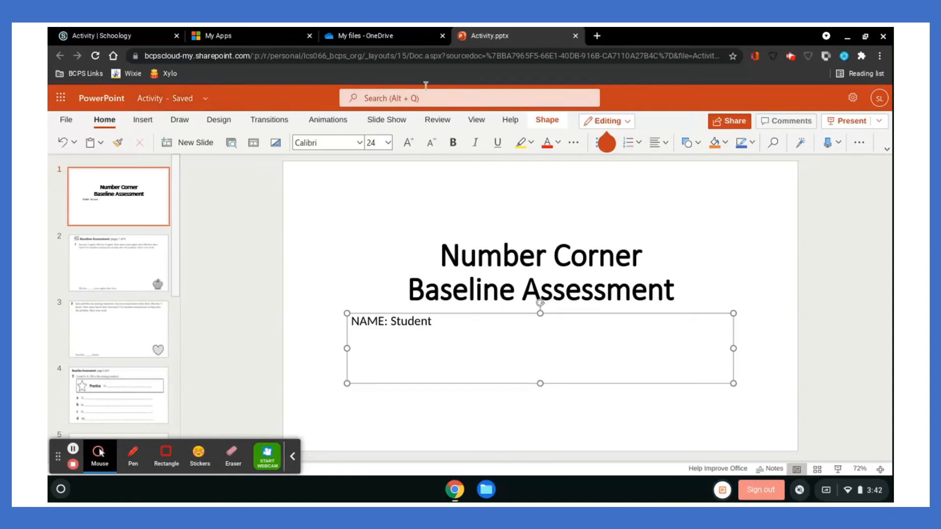
{"action": "mouse_move", "coordinate": [575, 35]}
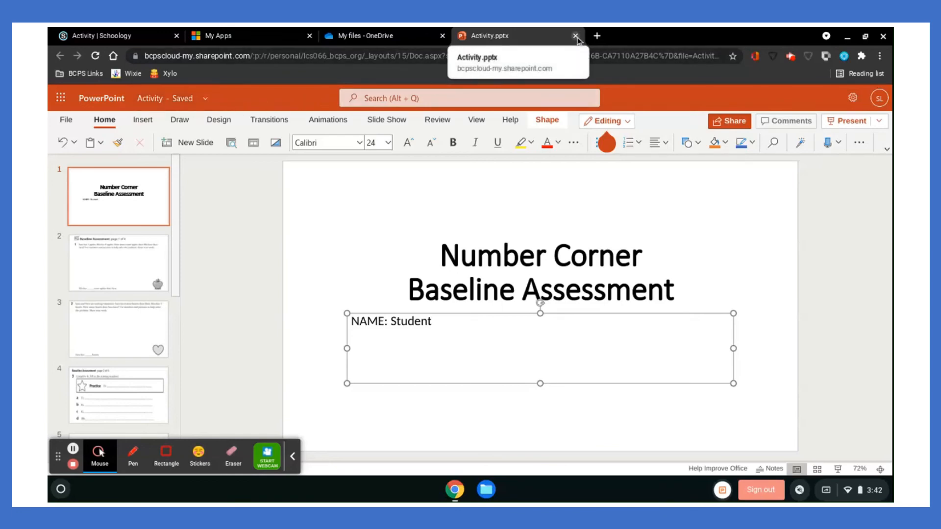
- Close the Activity.pptx PowerPoint Online tab to return to OneDrive's My files
{"action": "left_click", "coordinate": [575, 35]}
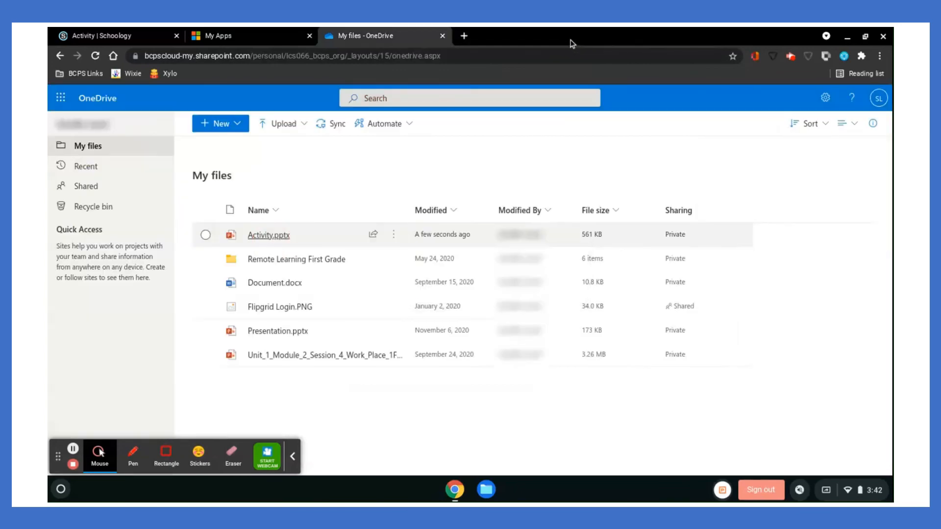
{"action": "mouse_move", "coordinate": [447, 154]}
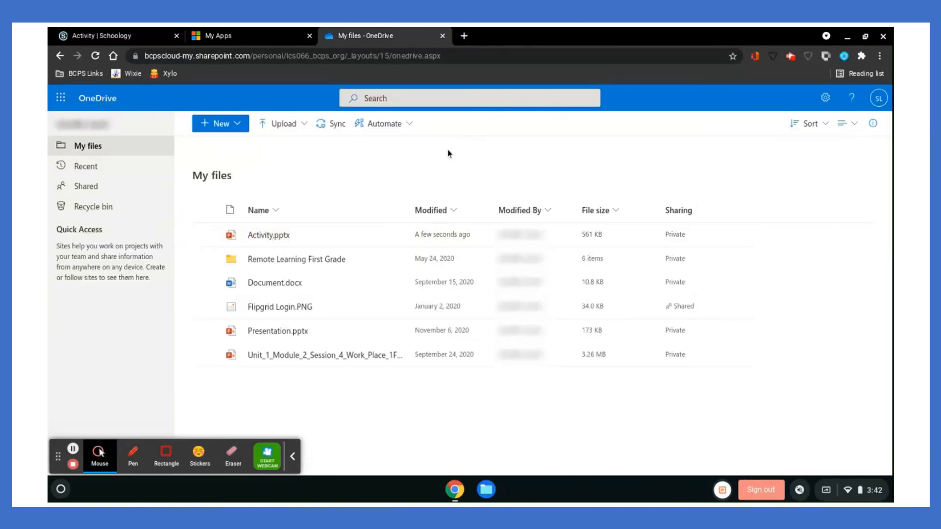